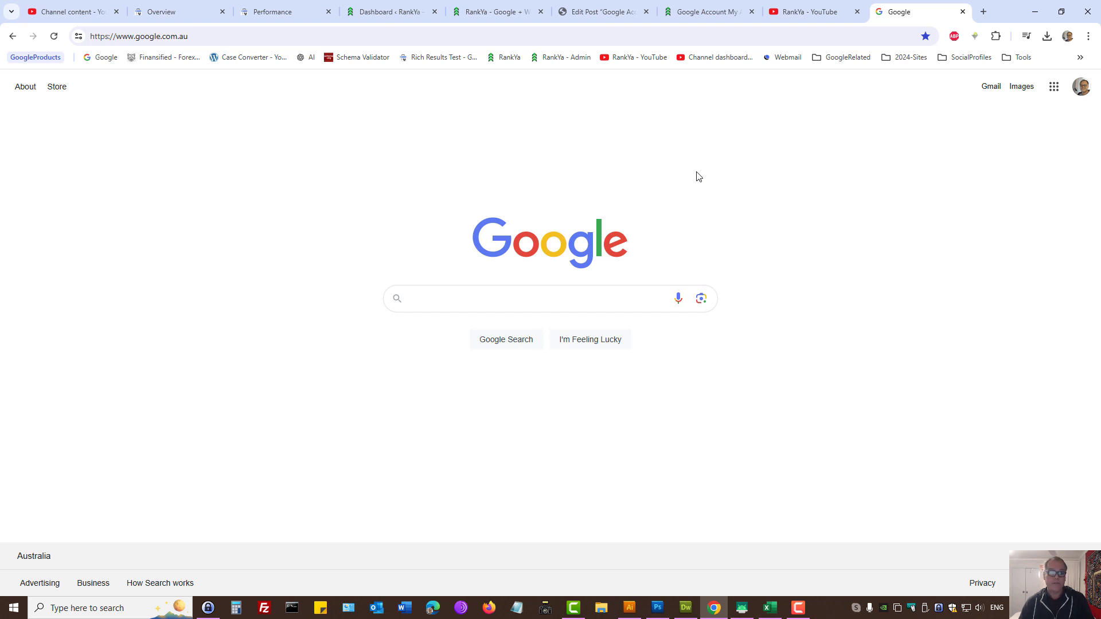
mouse_move(415, 170)
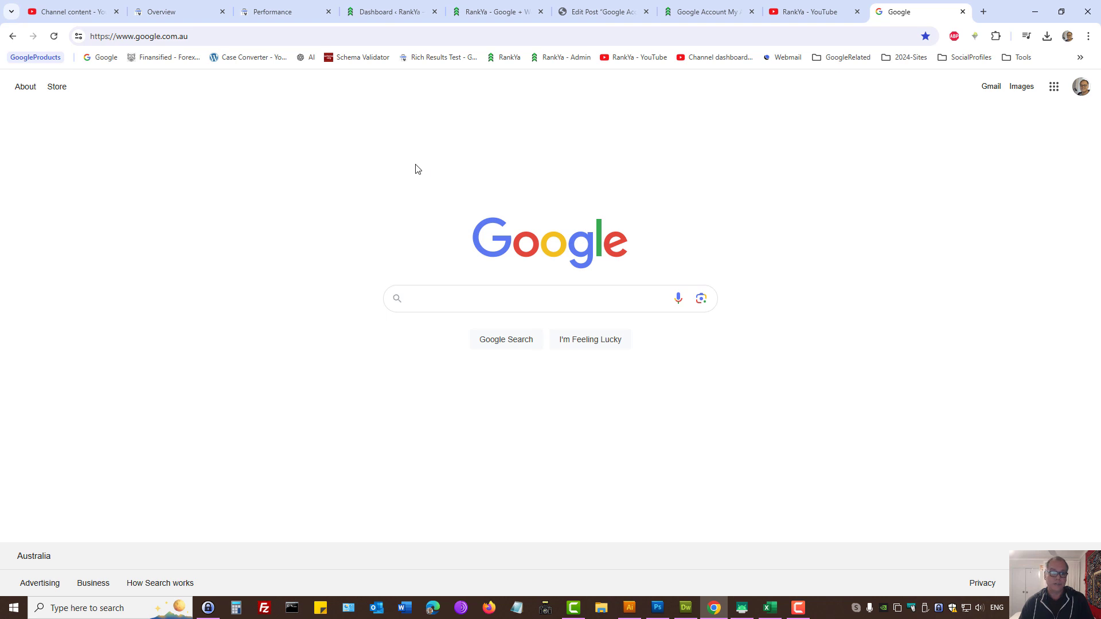
Step: From the YouTube channel page, view the watch history and manage all of it in Google My Activity
click(809, 12)
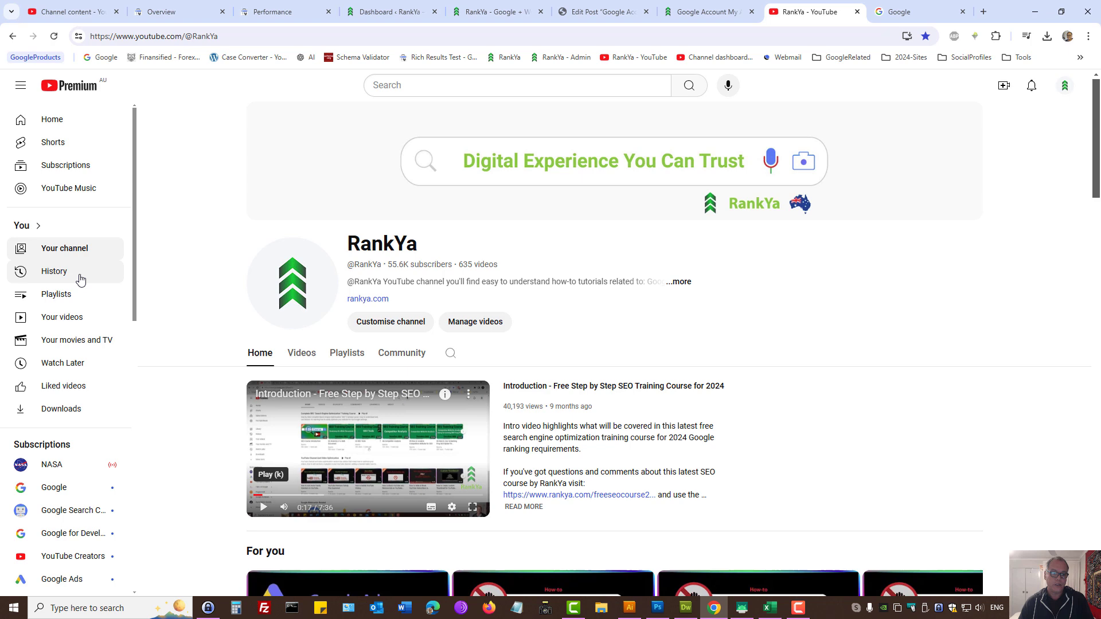
click(54, 270)
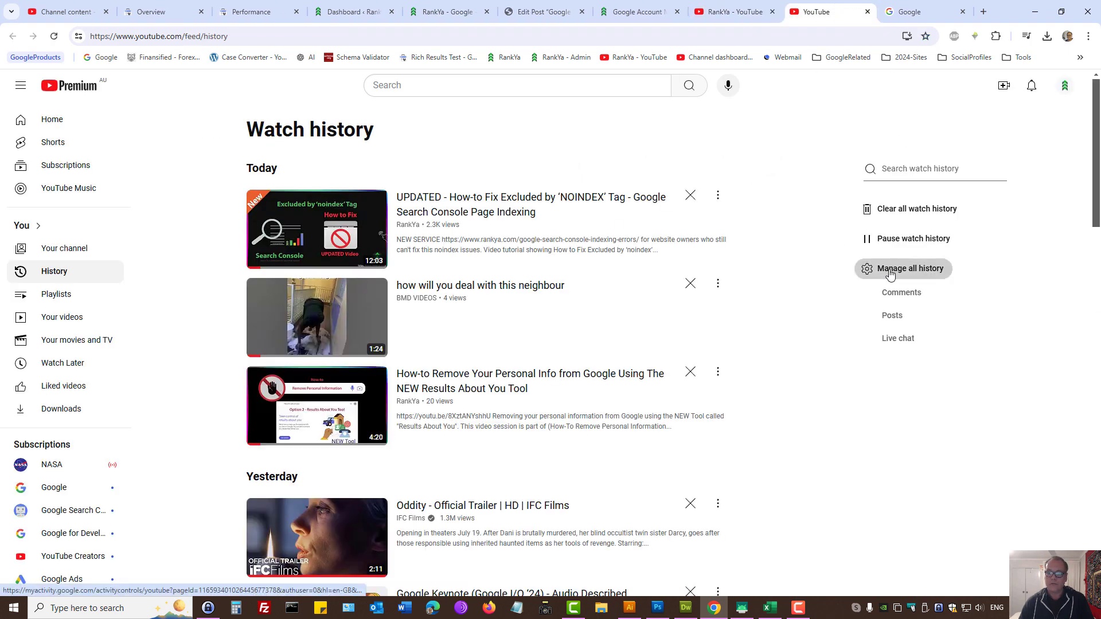
click(908, 269)
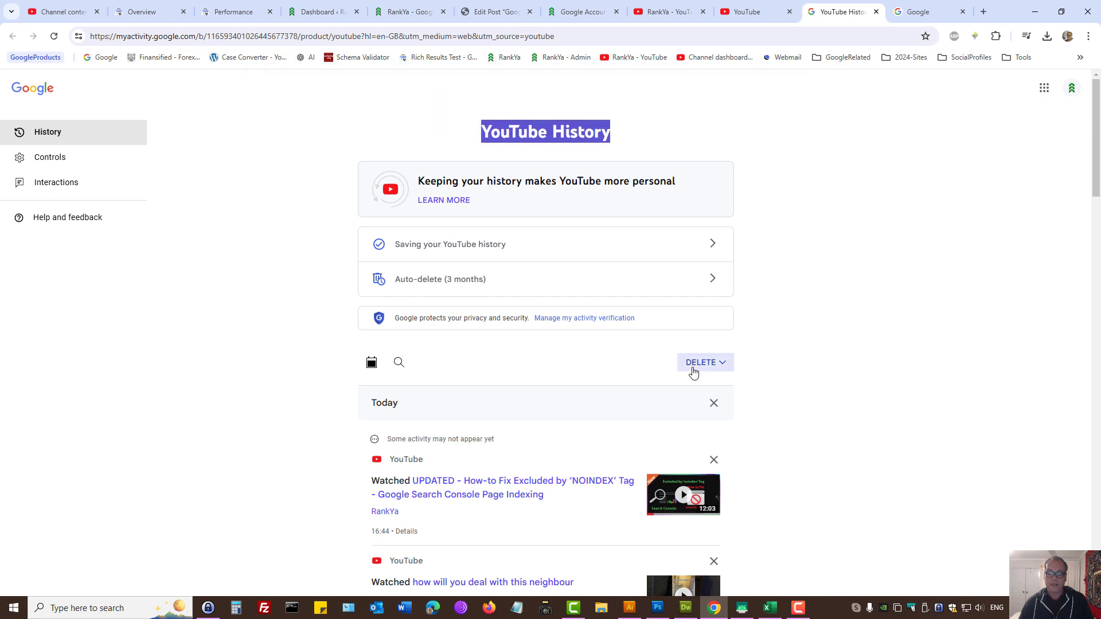
click(702, 363)
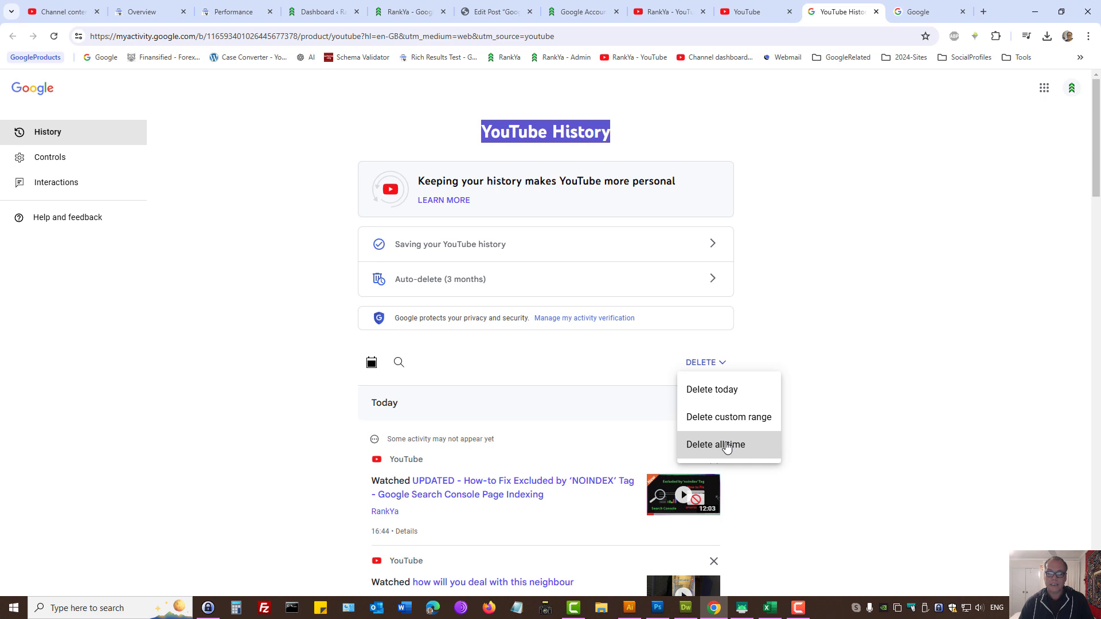
click(715, 445)
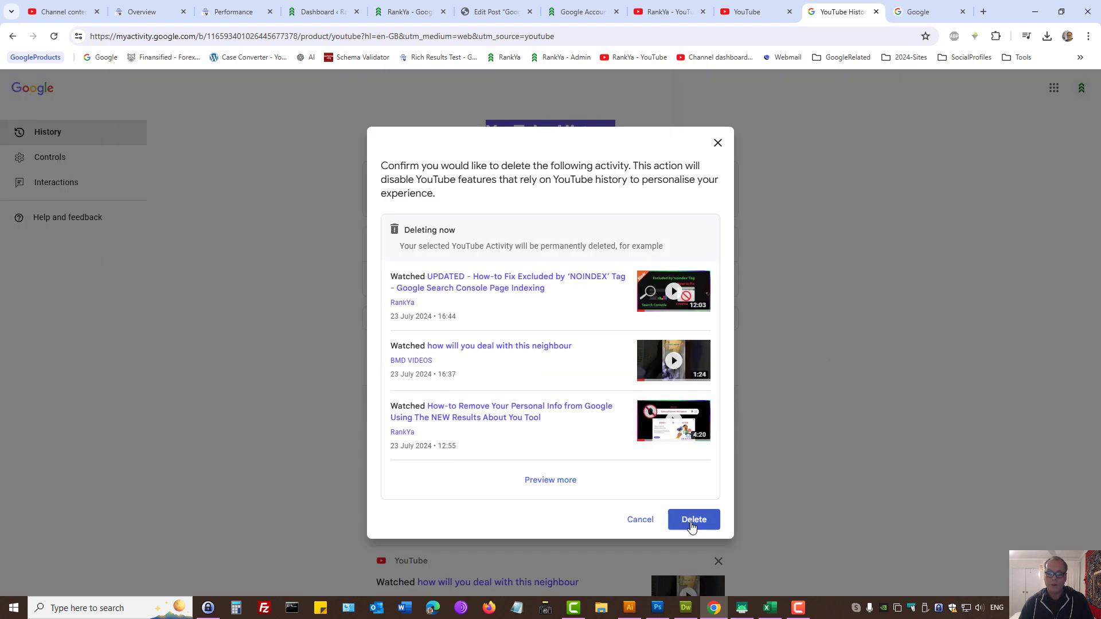
mouse_move(724, 153)
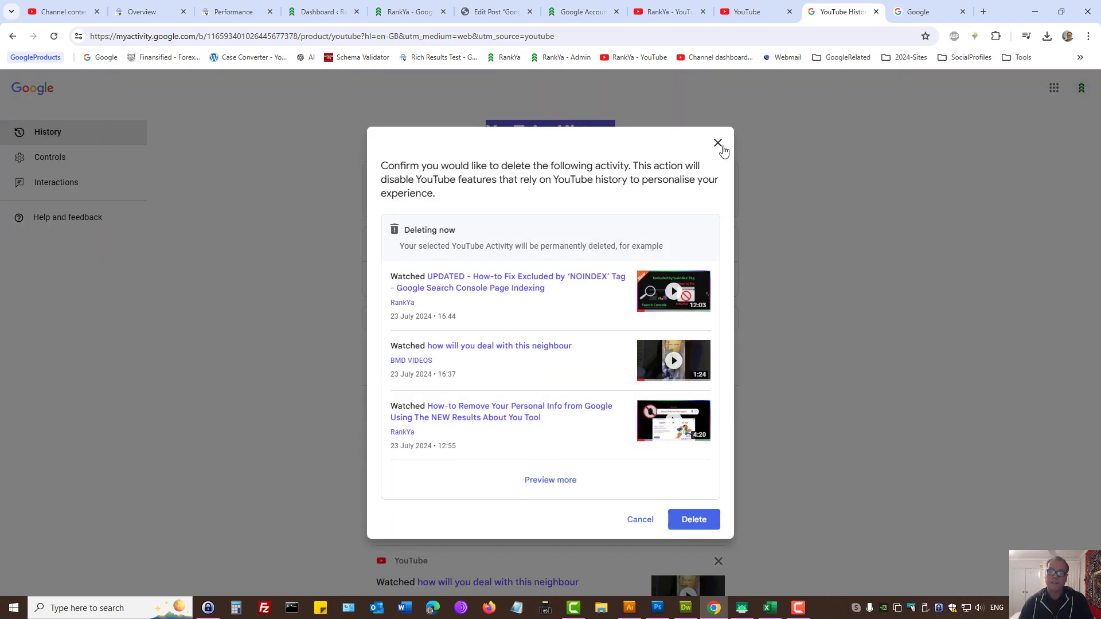
click(718, 144)
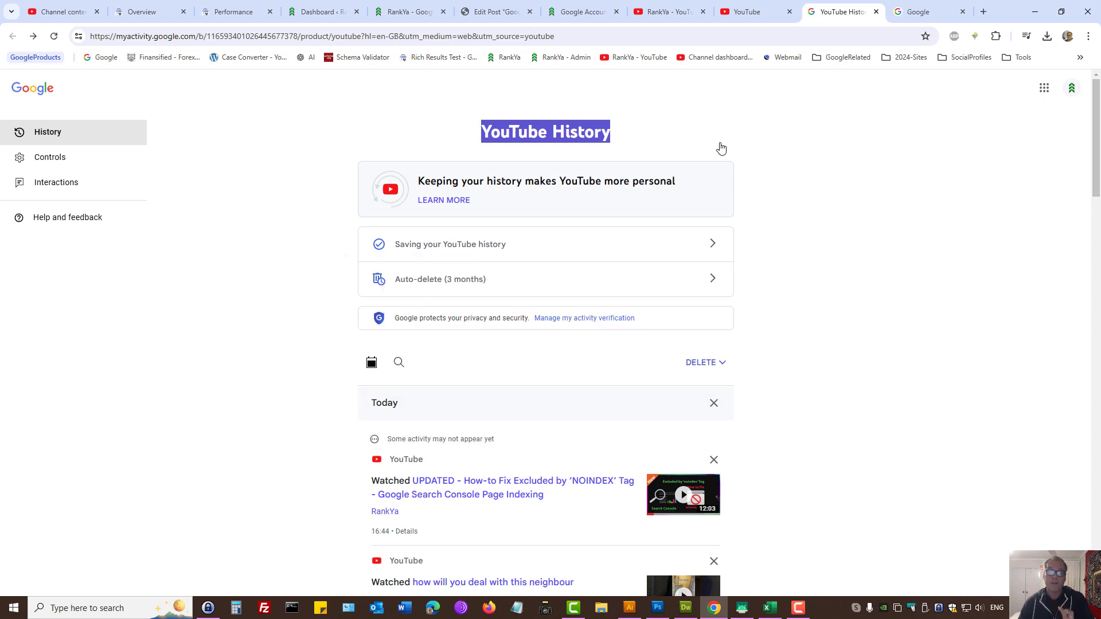
mouse_move(391, 196)
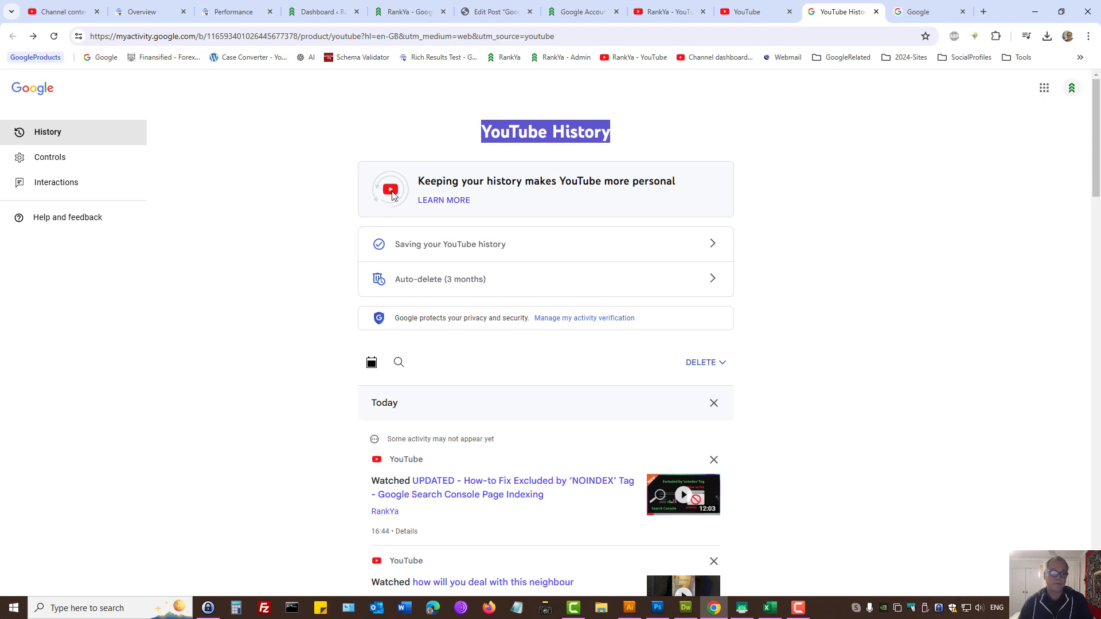
Step: Review YouTube interactions, start a Delete all on video likes and dislikes but cancel it, then return to Google
click(56, 182)
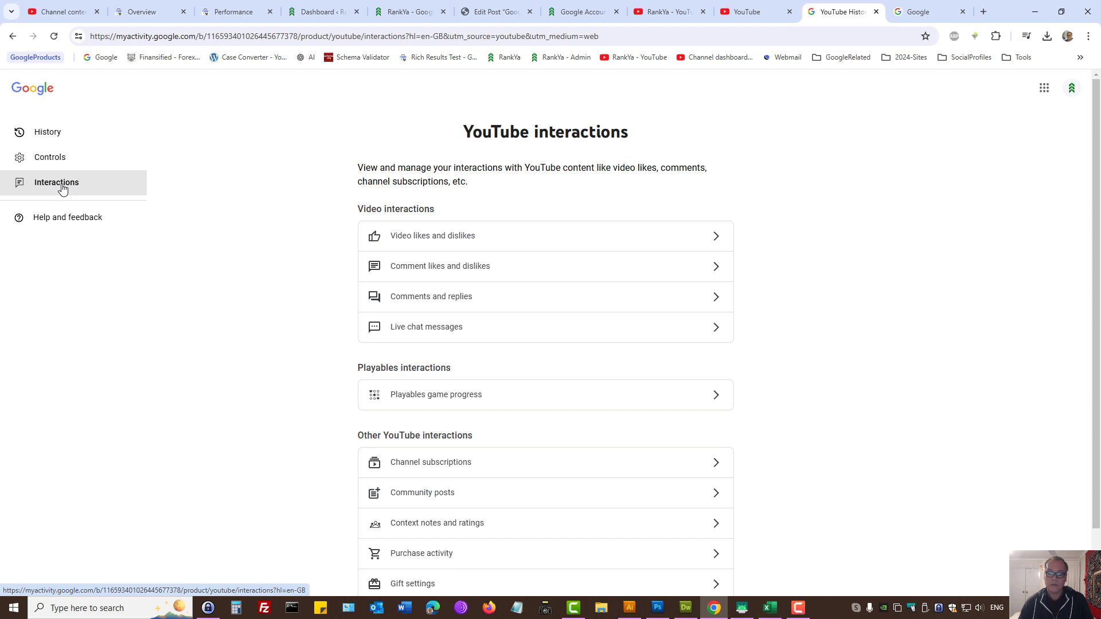
mouse_move(274, 176)
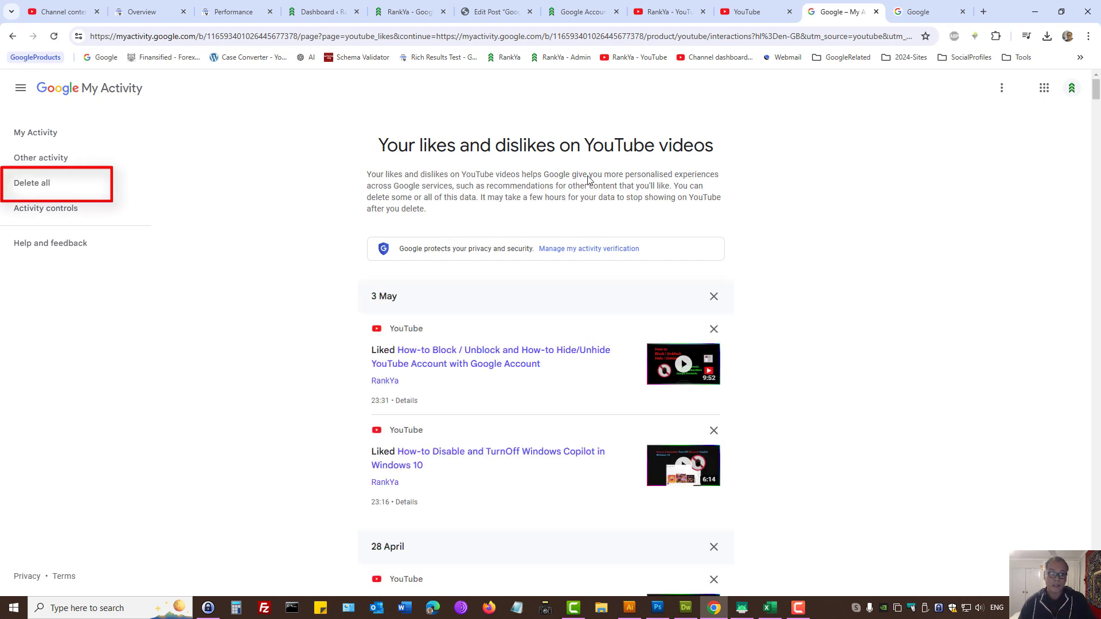
click(32, 182)
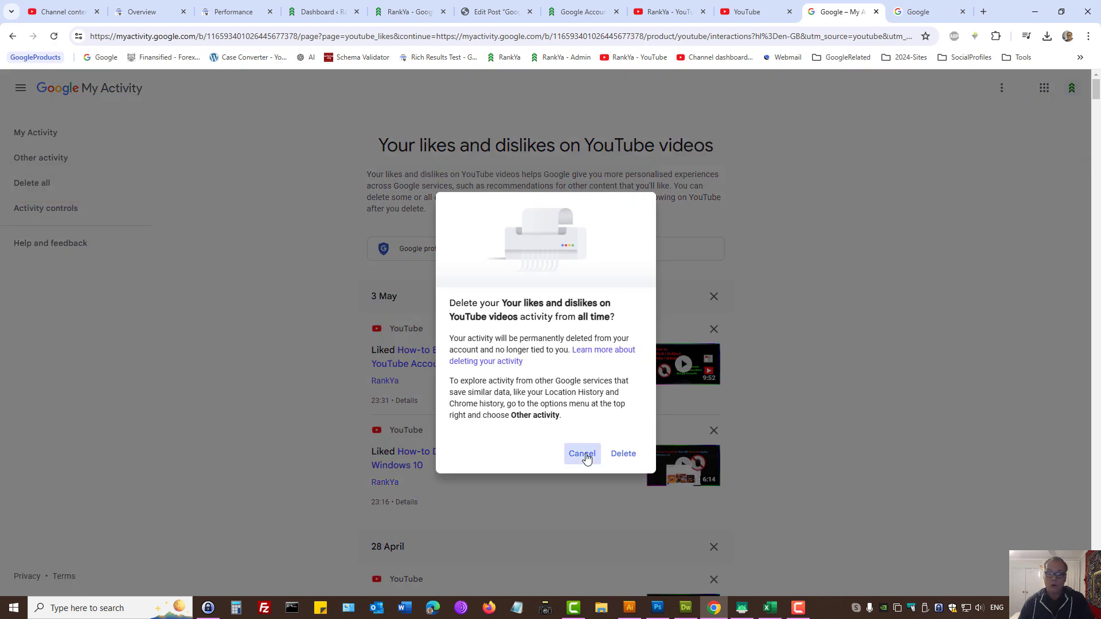
click(582, 454)
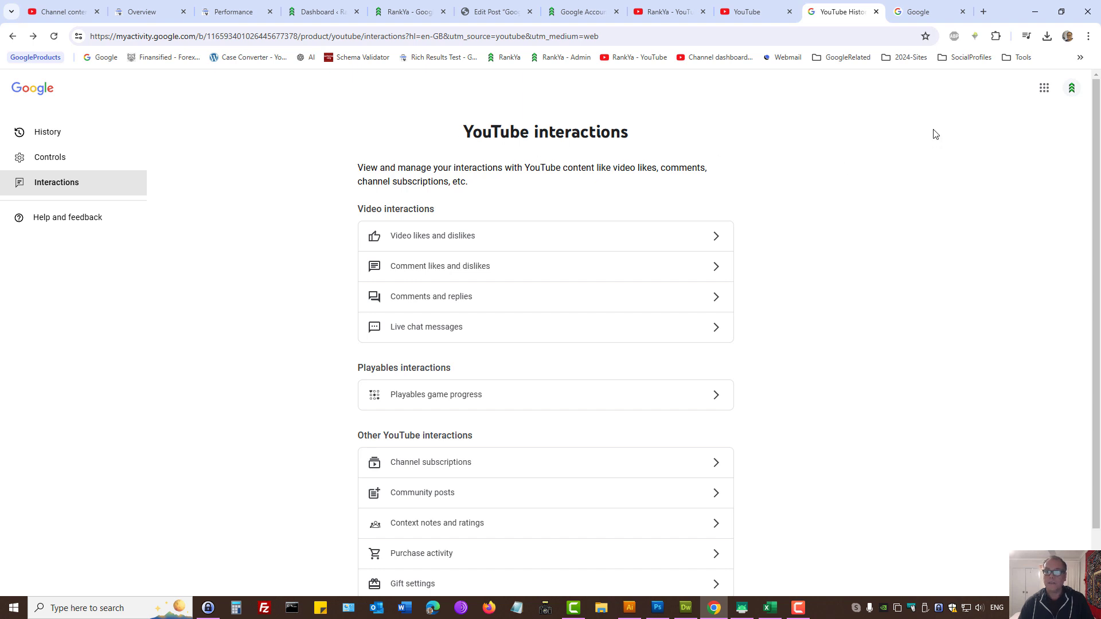
click(928, 11)
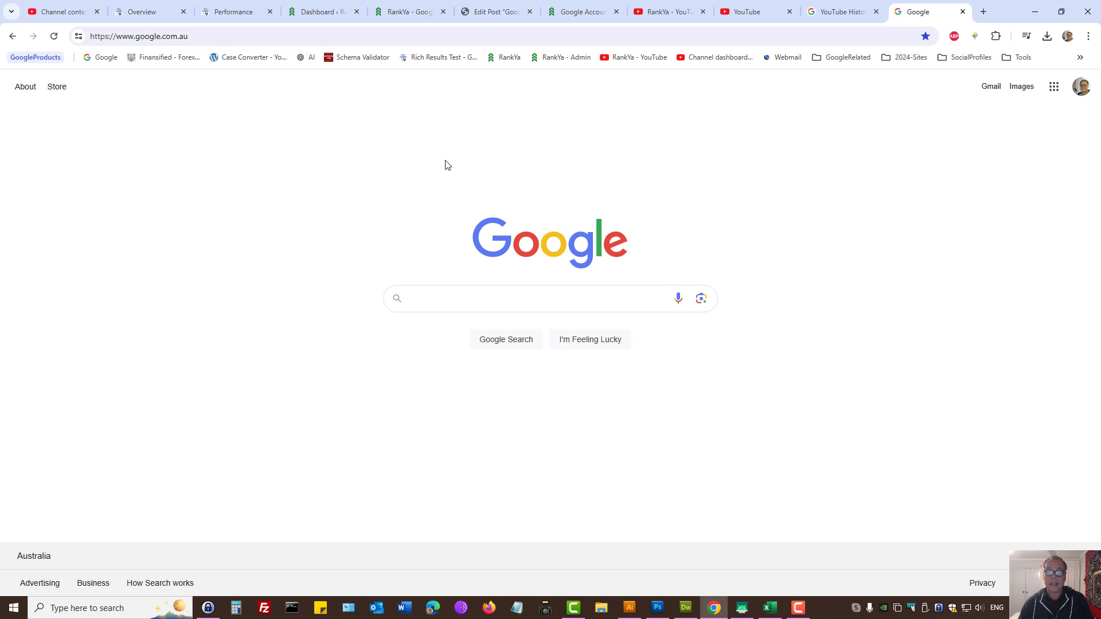
mouse_move(699, 191)
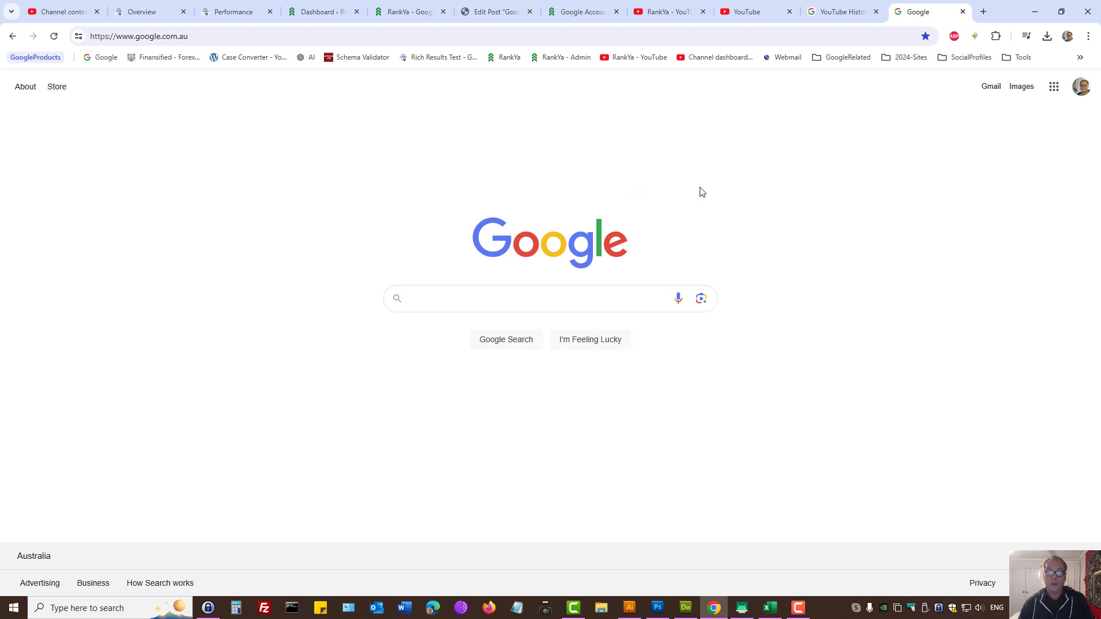
mouse_move(701, 209)
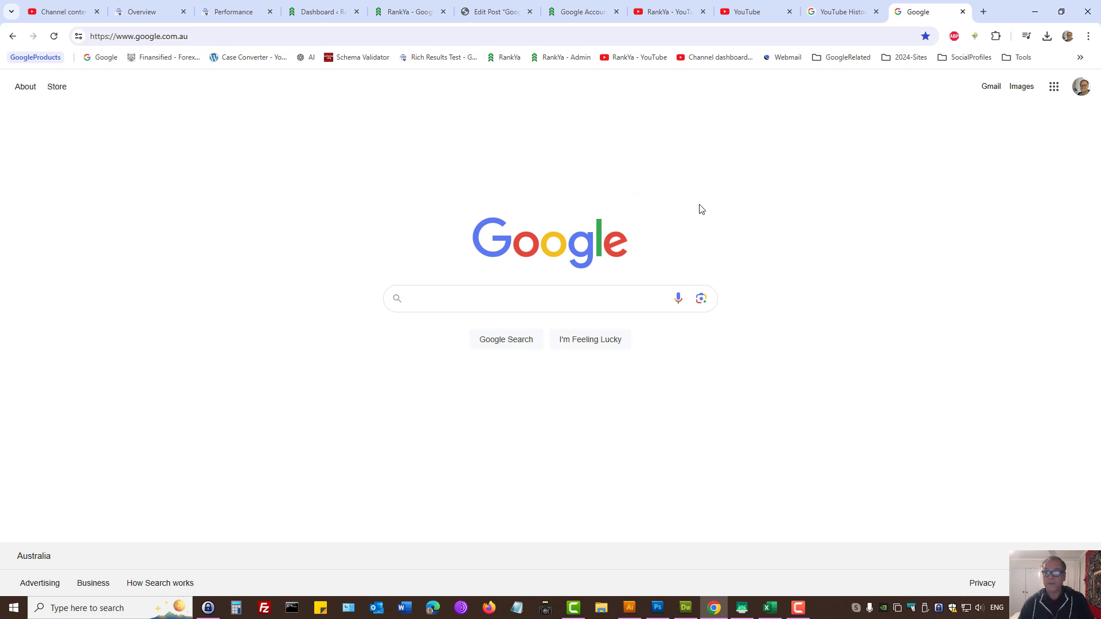
Step: Go to Manage your Google Account and reach the Data & privacy section
click(1082, 86)
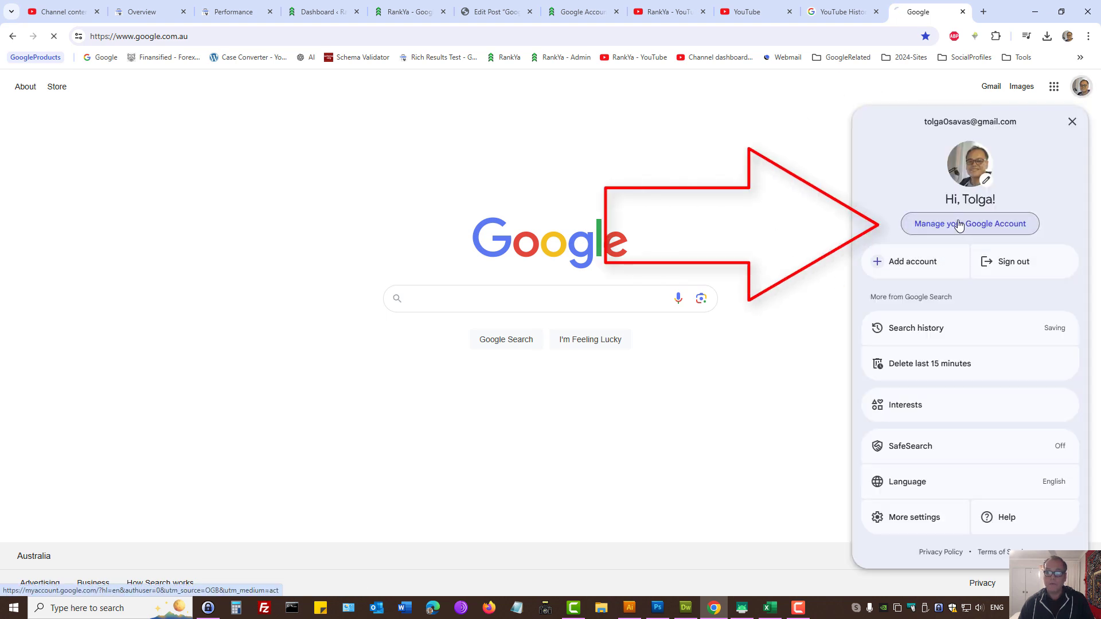
click(970, 223)
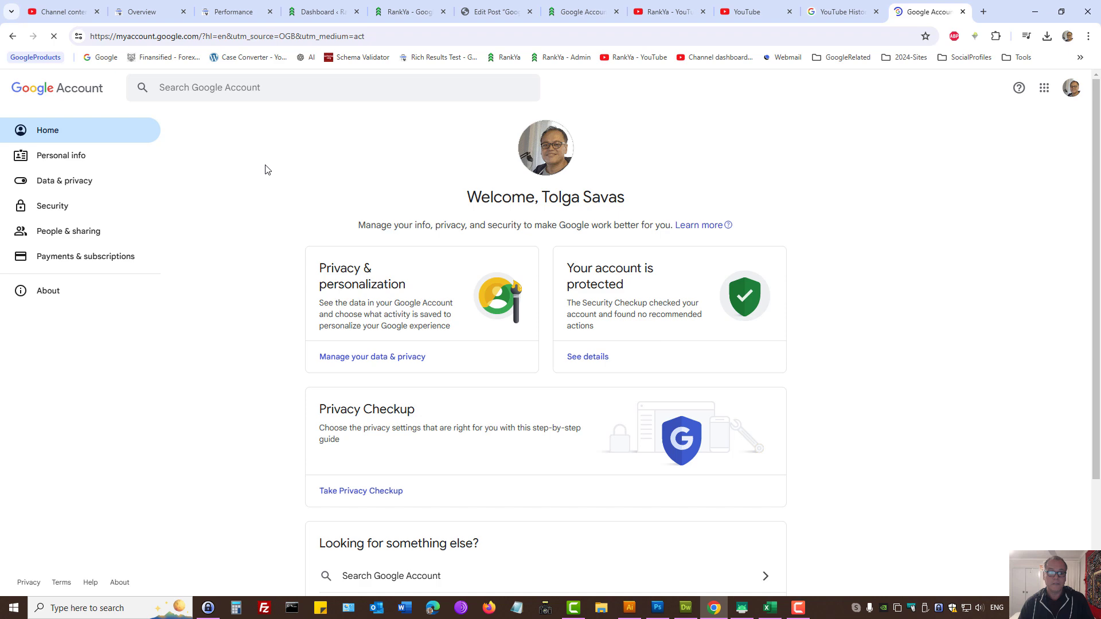
click(64, 180)
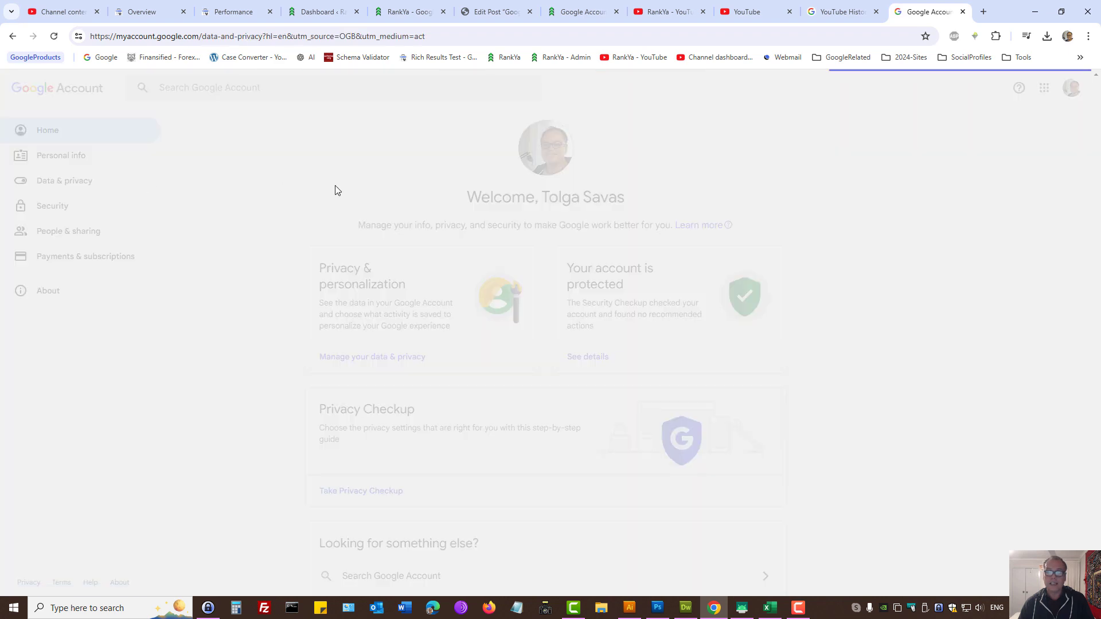
click(64, 180)
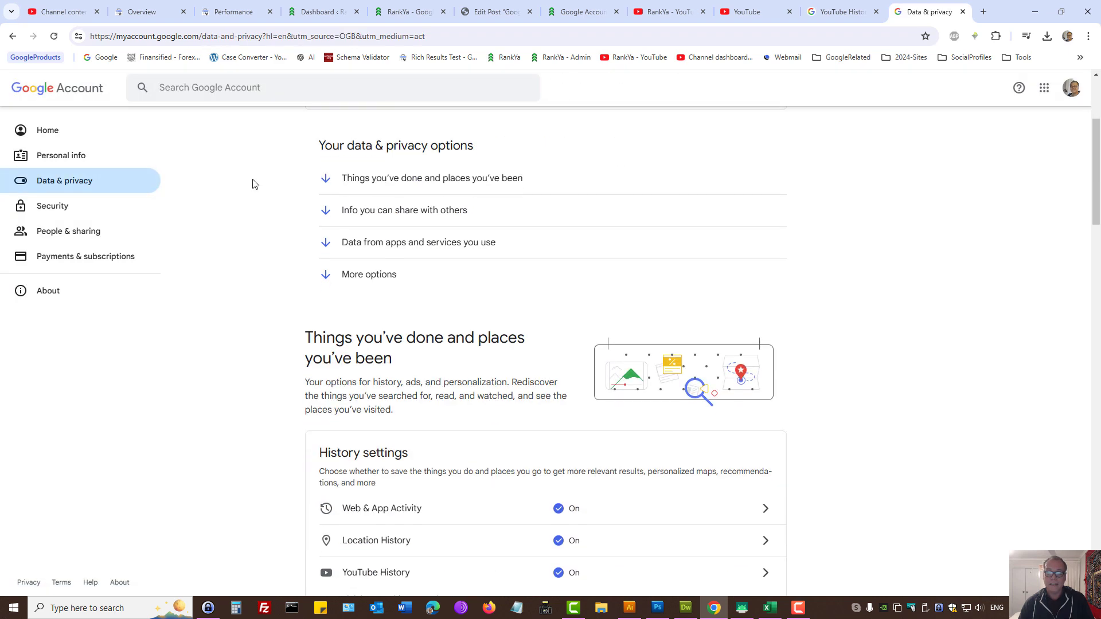
scroll(down, 3)
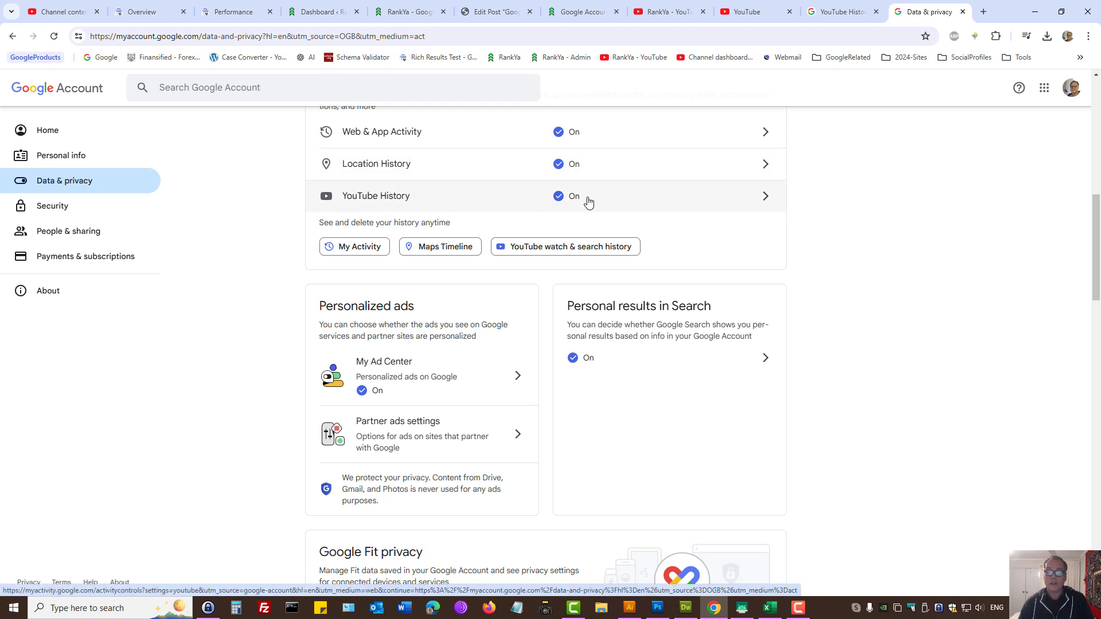
Step: View the YouTube History controls, bring up the Turn off / pause option and dismiss it without pausing
click(376, 196)
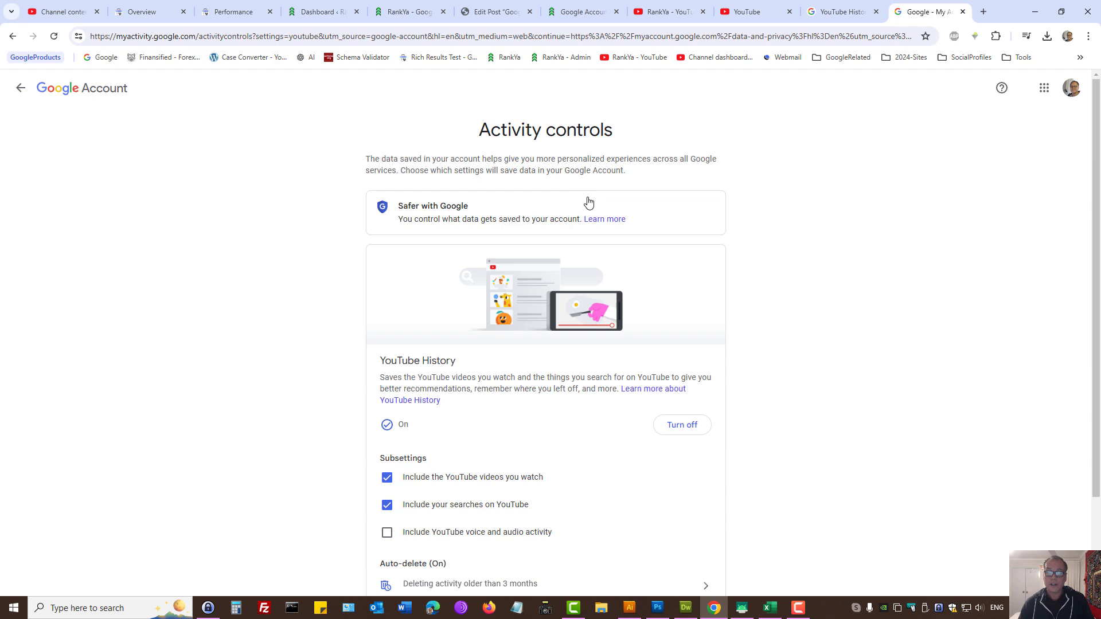
click(680, 425)
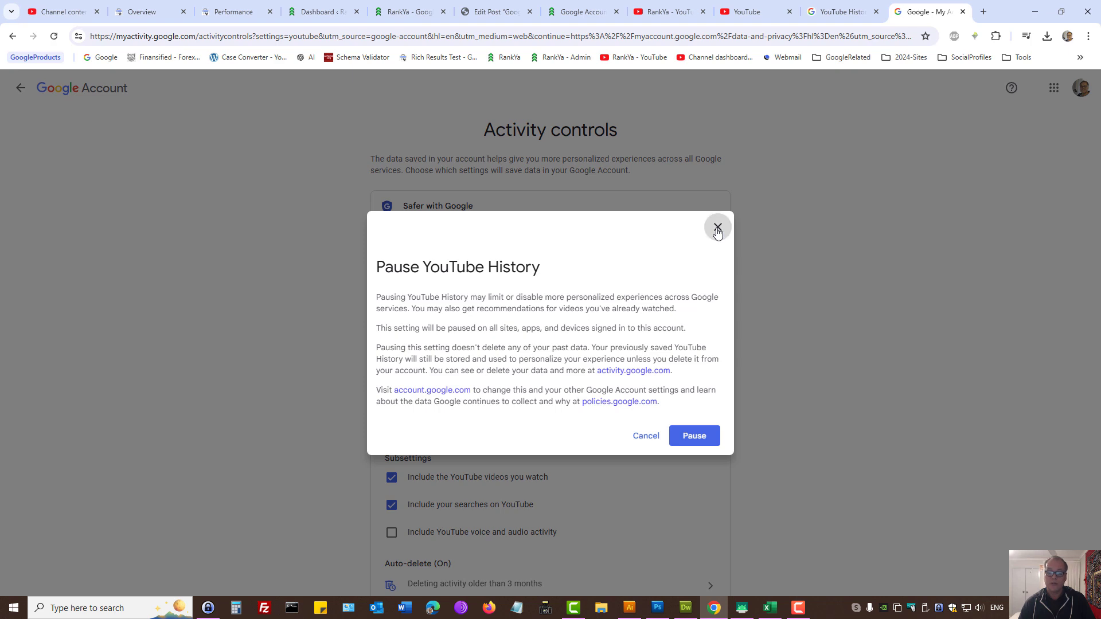
click(718, 228)
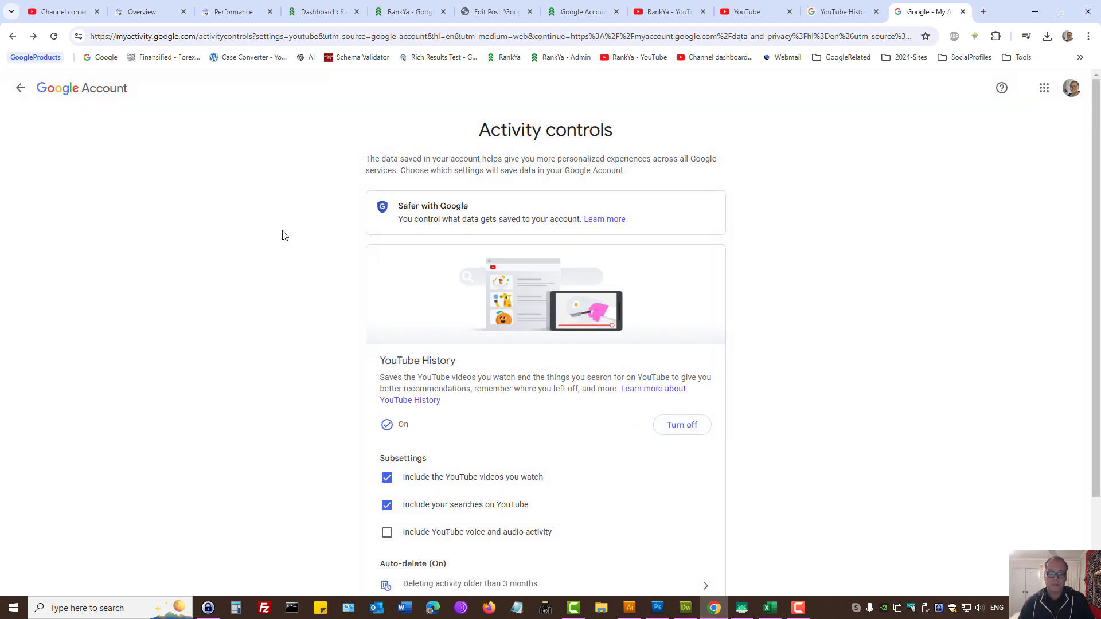
scroll(down, 3)
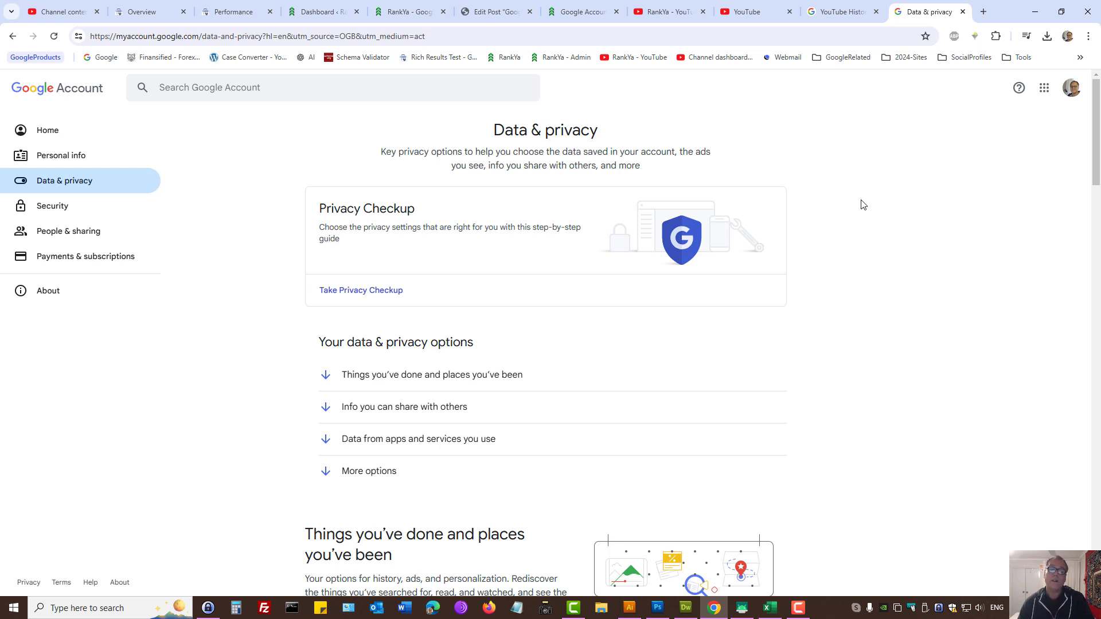
mouse_move(861, 216)
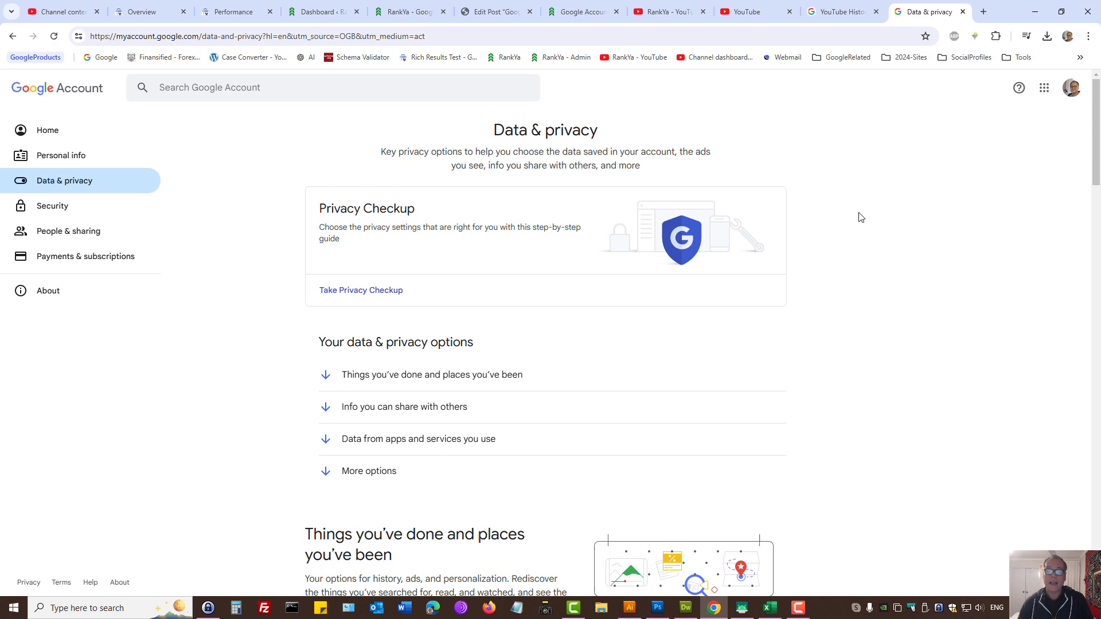
Step: Go to the full My Activity page and choose Other activity from its menu to list deletable YouTube activity
scroll(down, 3)
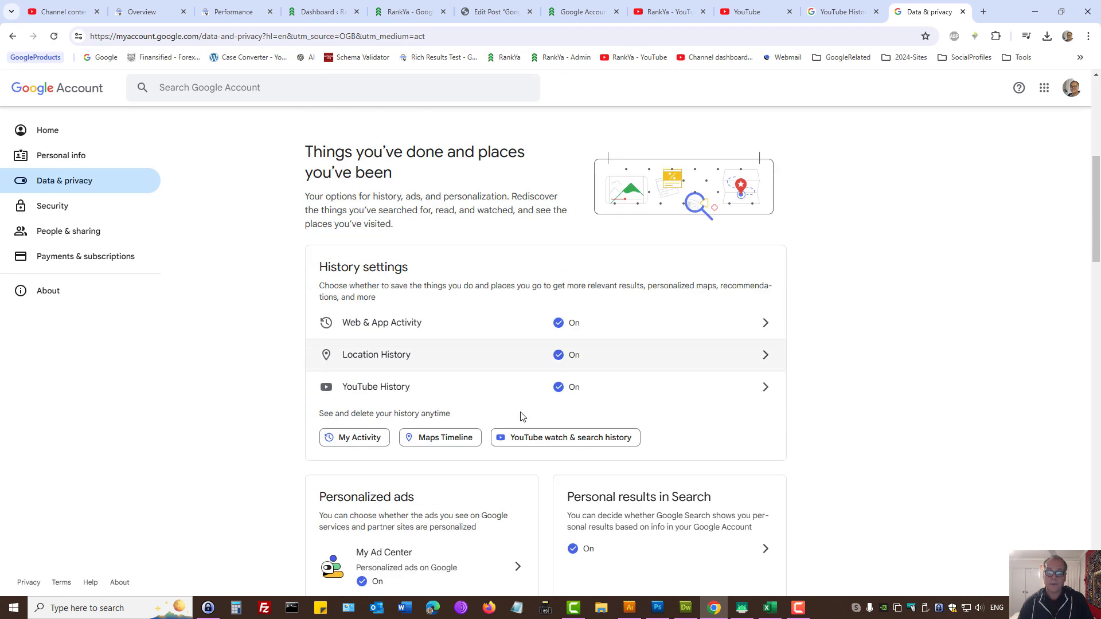
click(354, 437)
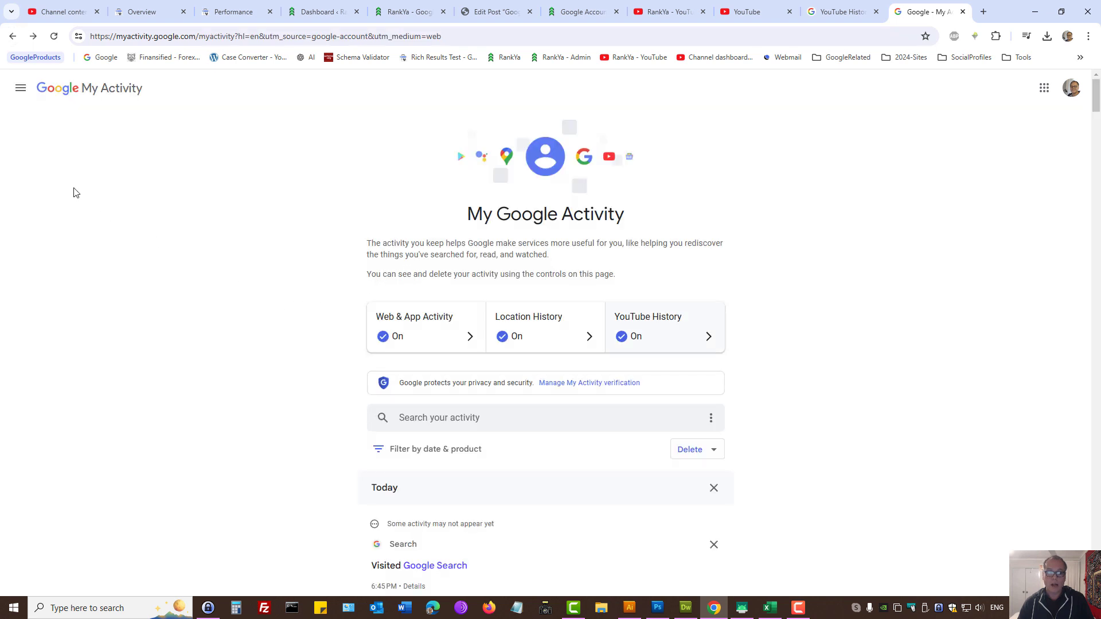
click(19, 89)
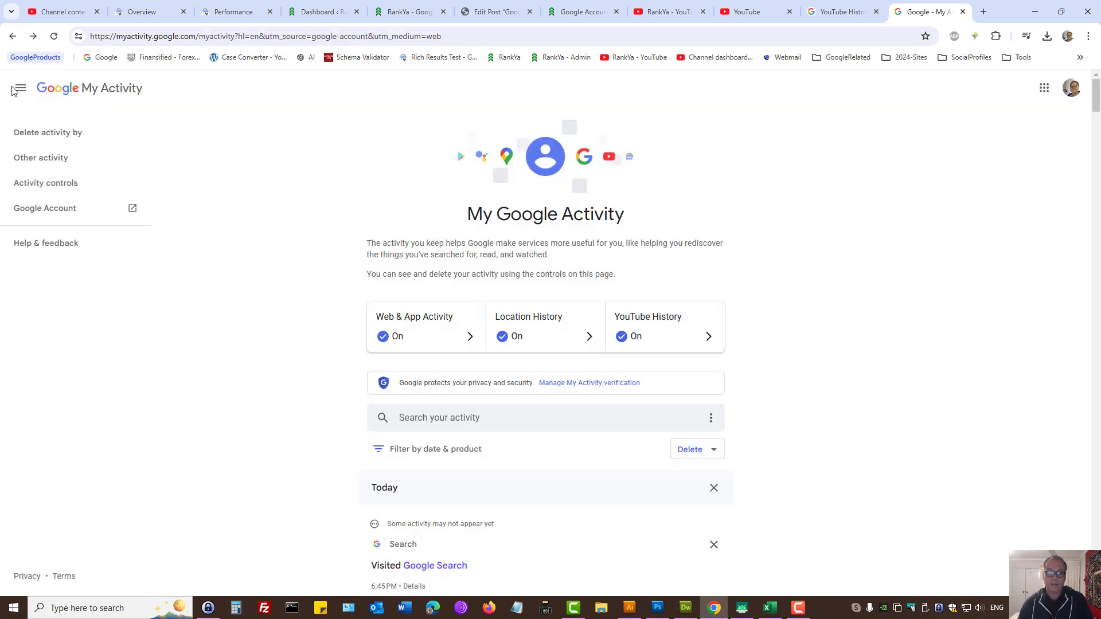
mouse_move(41, 158)
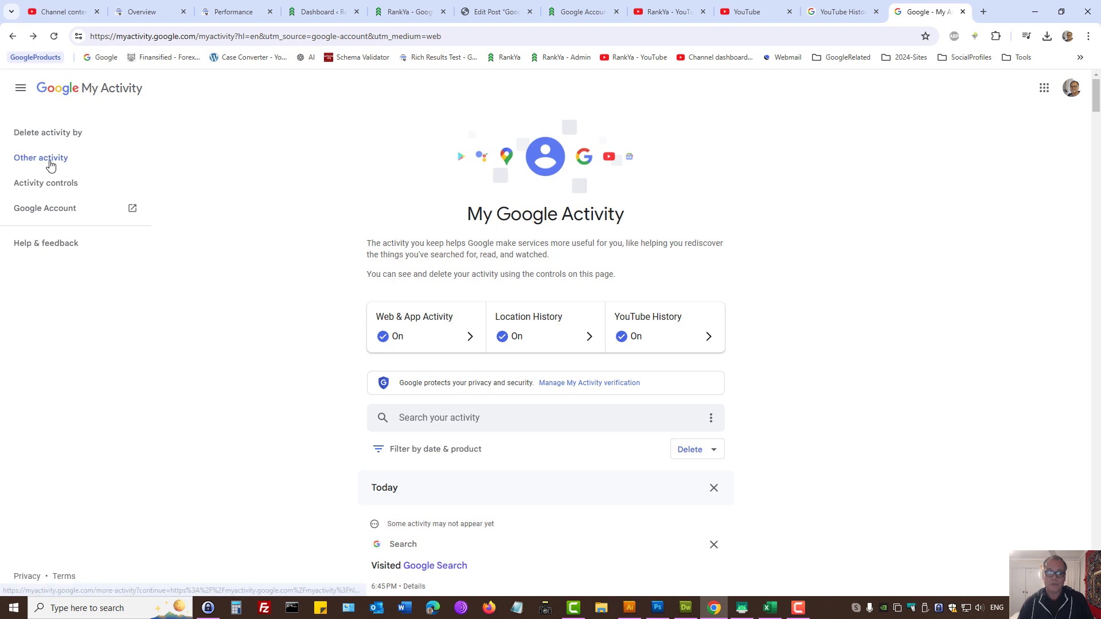
click(41, 157)
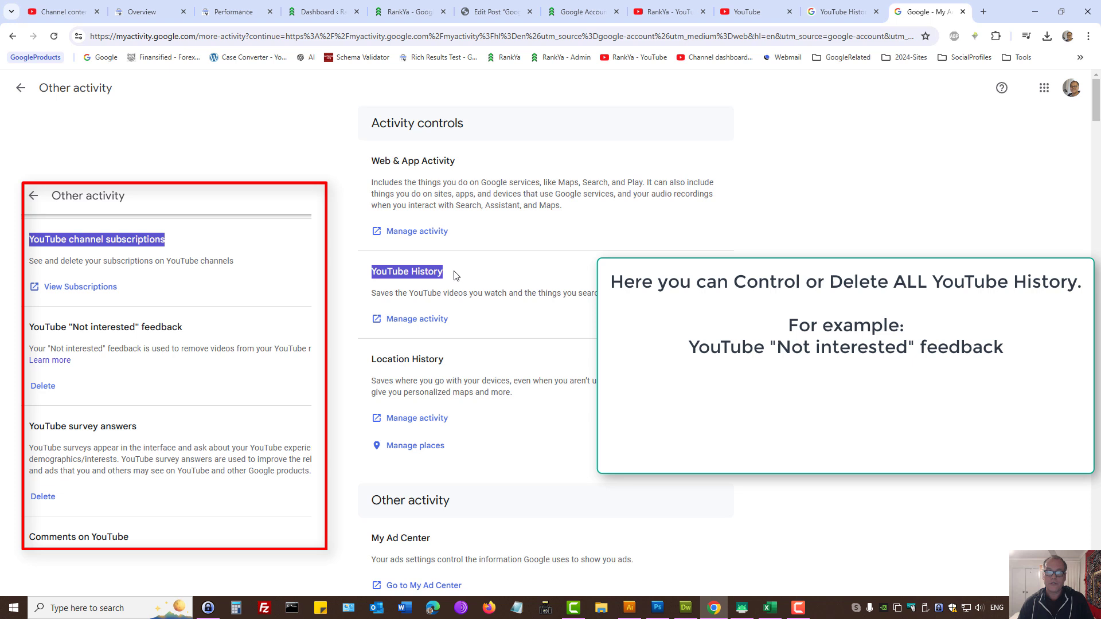
mouse_move(473, 309)
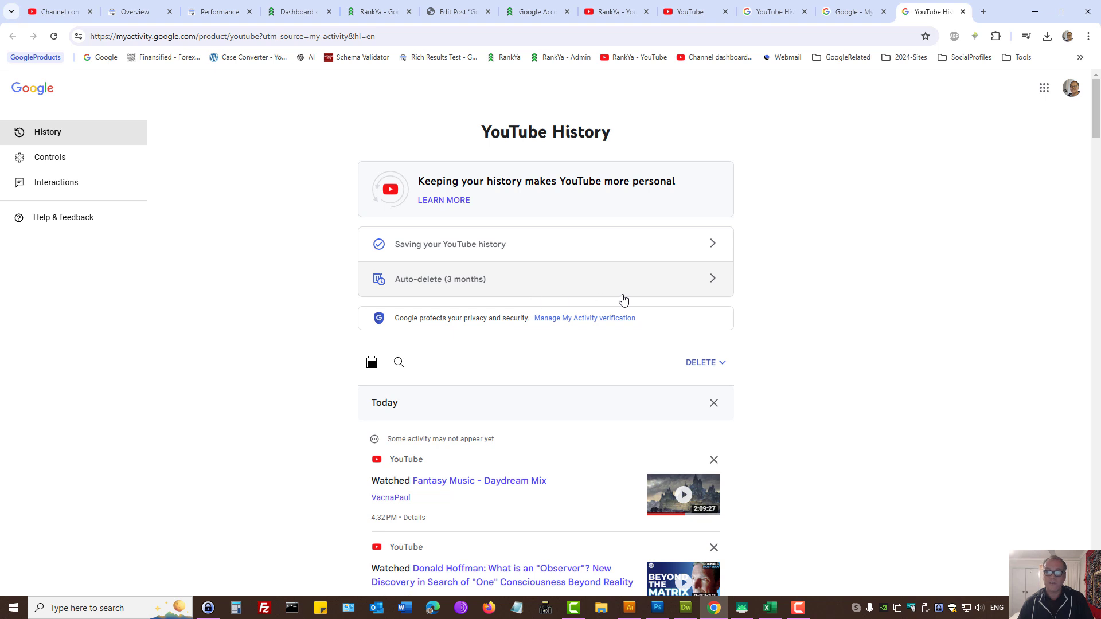
mouse_move(850, 241)
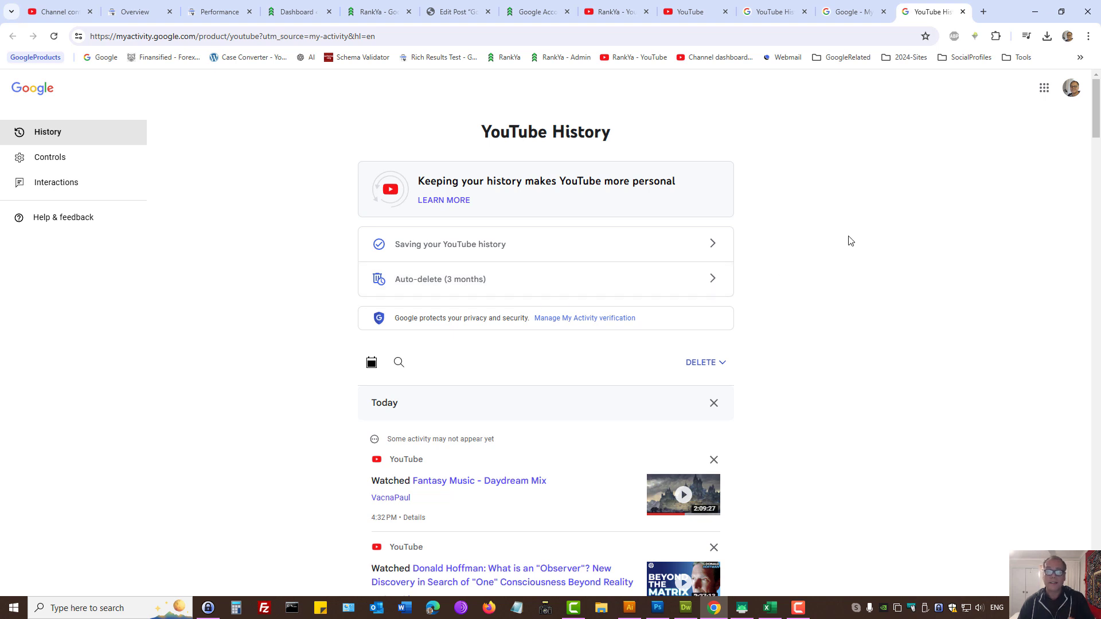